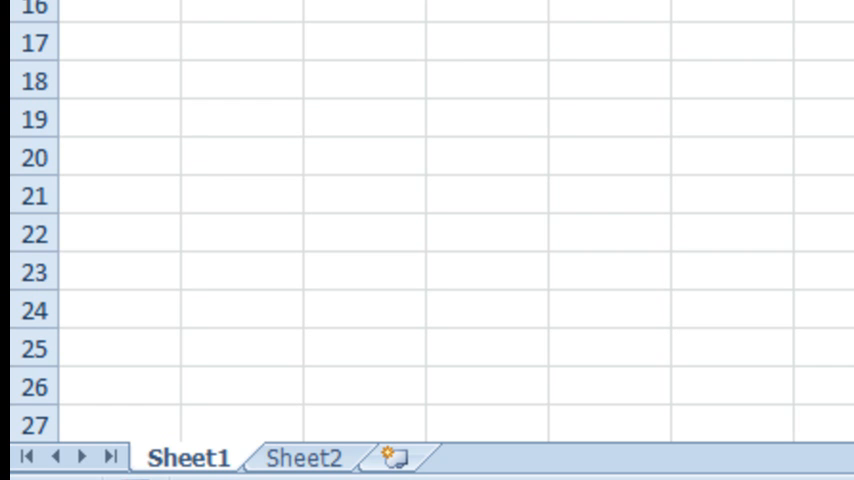
Give B3 list validation sourced from the fruit names in Sheet2!$A$1:$A$6
{"action": "scroll", "scroll_direction": "up", "scroll_amount": 3}
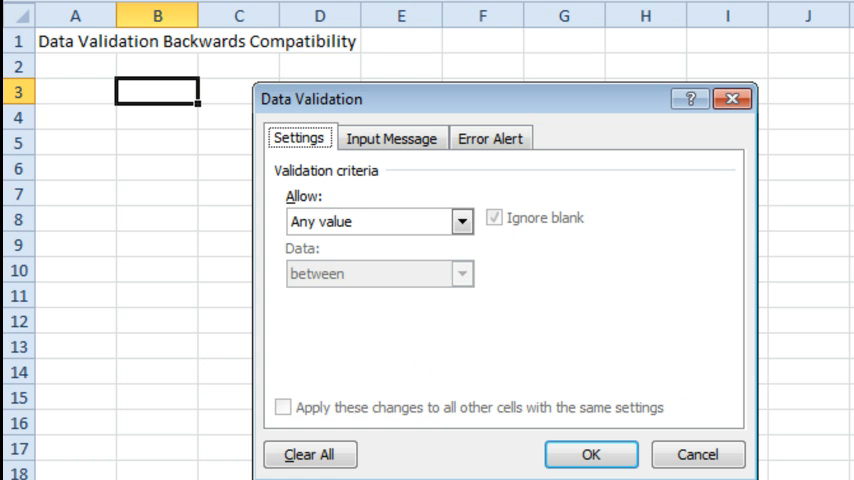
{"action": "left_click", "coordinate": [461, 221]}
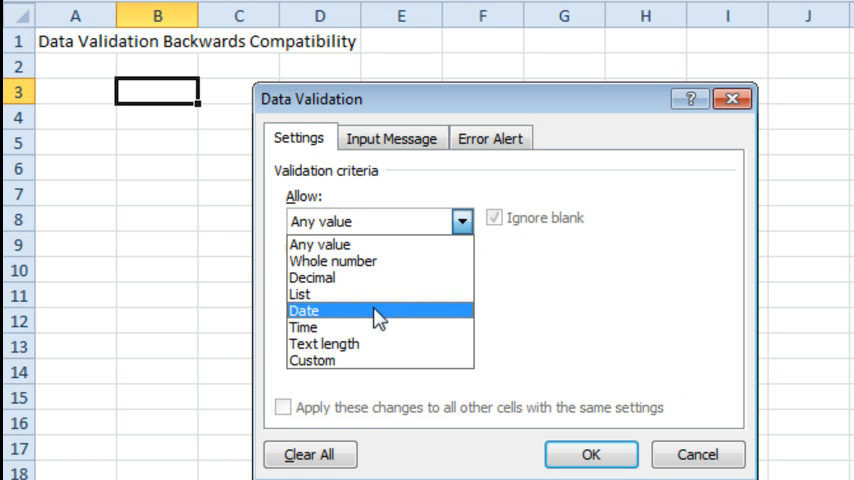
{"action": "left_click", "coordinate": [303, 294]}
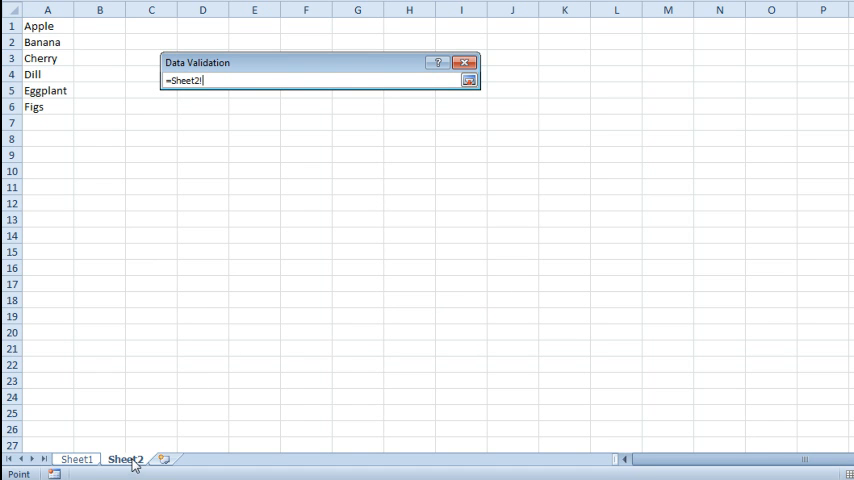
{"action": "left_click_drag", "start_coordinate": [47, 26], "coordinate": [47, 74]}
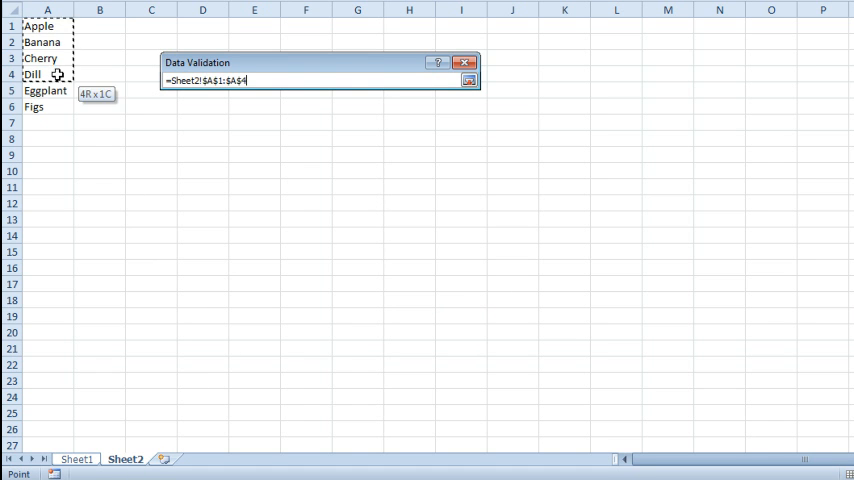
{"action": "left_click_drag", "start_coordinate": [47, 74], "coordinate": [47, 107]}
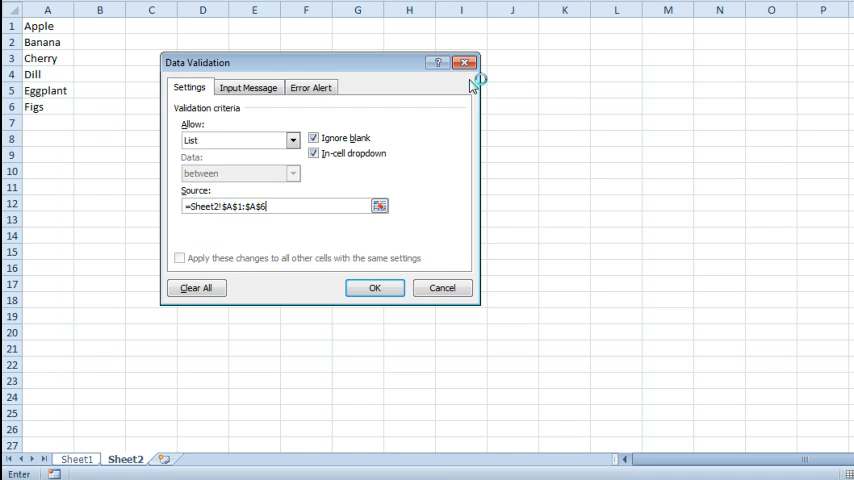
{"action": "left_click", "coordinate": [374, 288]}
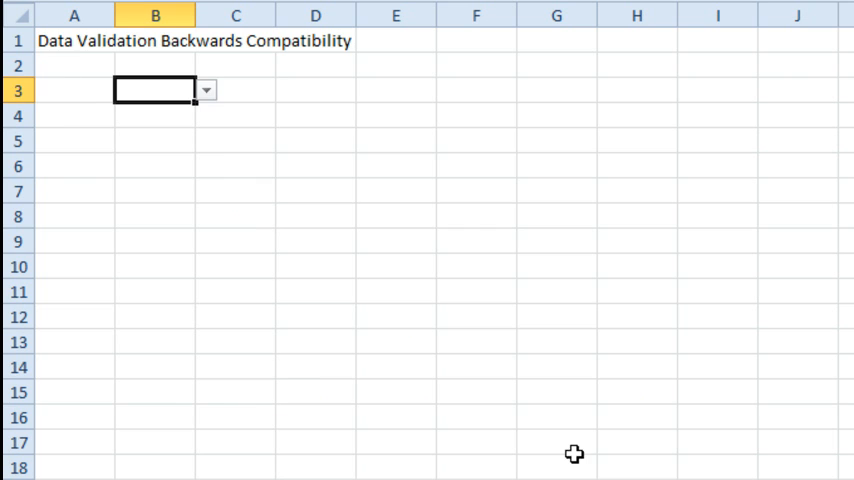
Pick Cherry from B3's in-cell fruit dropdown
{"action": "left_click", "coordinate": [206, 90]}
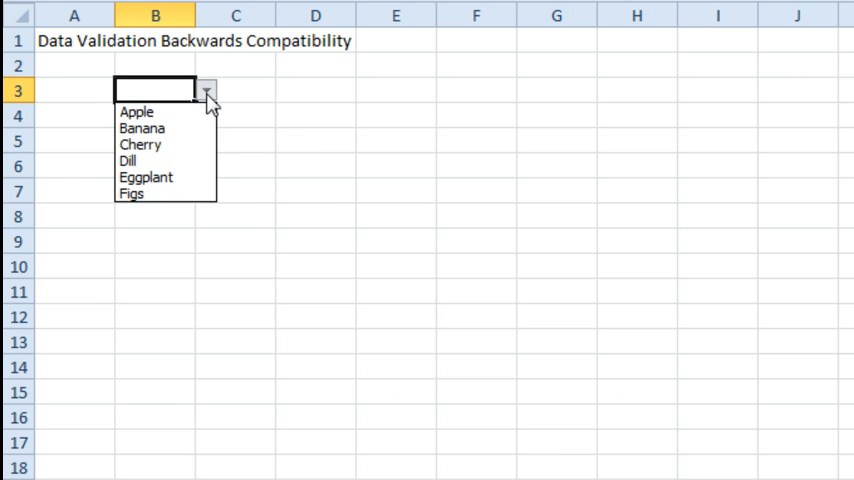
{"action": "left_click", "coordinate": [140, 144]}
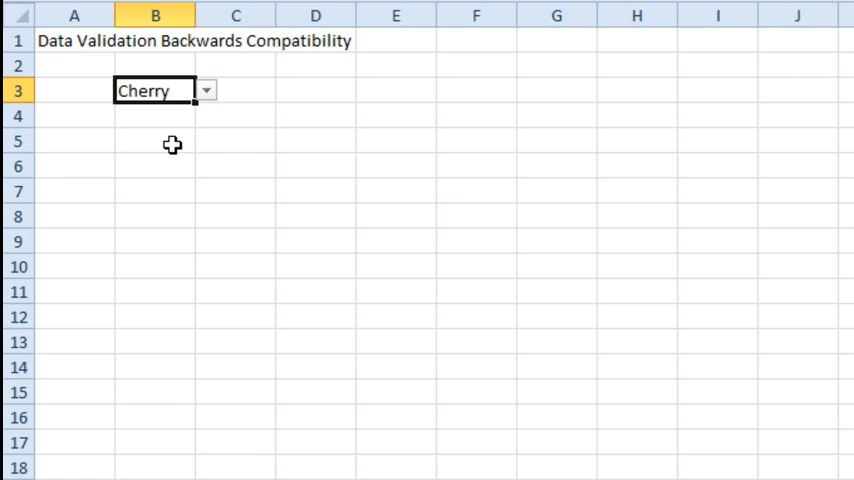
{"action": "mouse_move", "coordinate": [303, 157]}
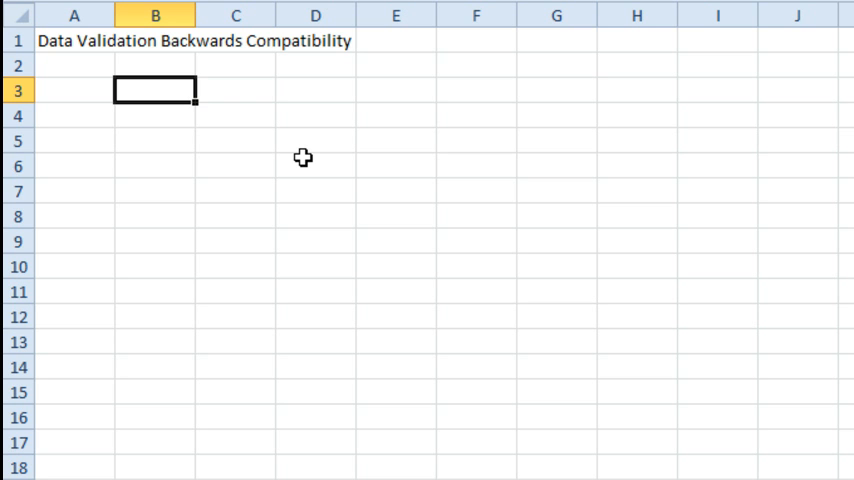
{"action": "mouse_move", "coordinate": [185, 90]}
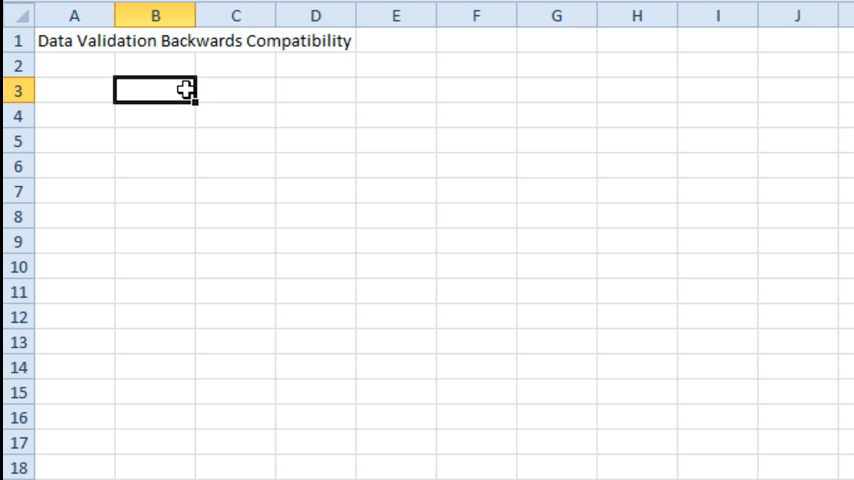
Clear B3's contents and validation with Alt+E A A, leaving Sheet2's fruit list visible
{"action": "key", "text": "Alt+E A A"}
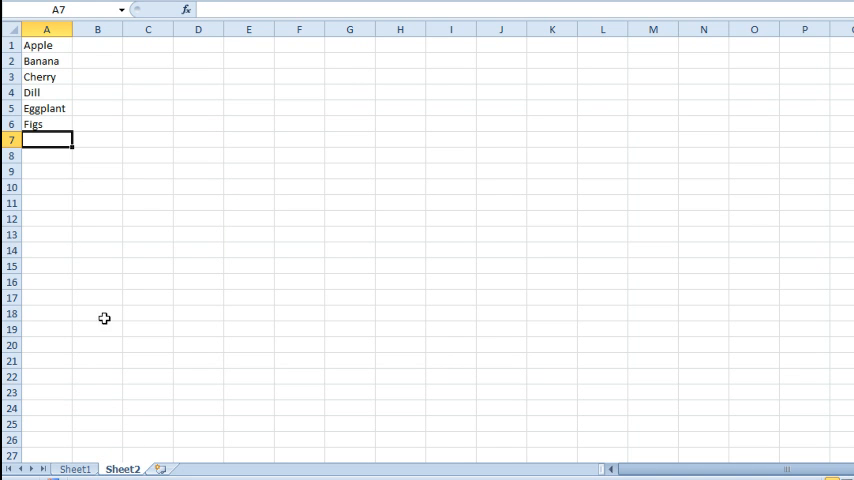
Name Sheet2's fruit cells A1:A6 'Plist' and go back to Sheet1
{"action": "left_click_drag", "start_coordinate": [46, 45], "coordinate": [46, 123]}
{"action": "type", "text": "P"}
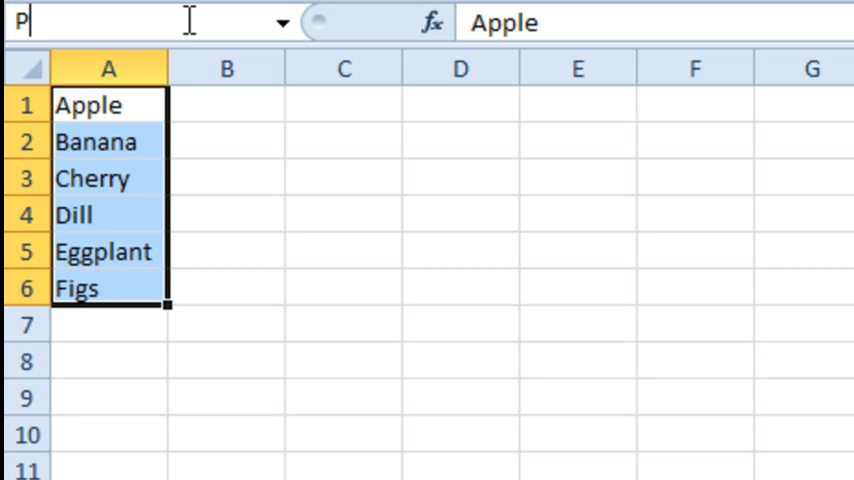
{"action": "type", "text": "list"}
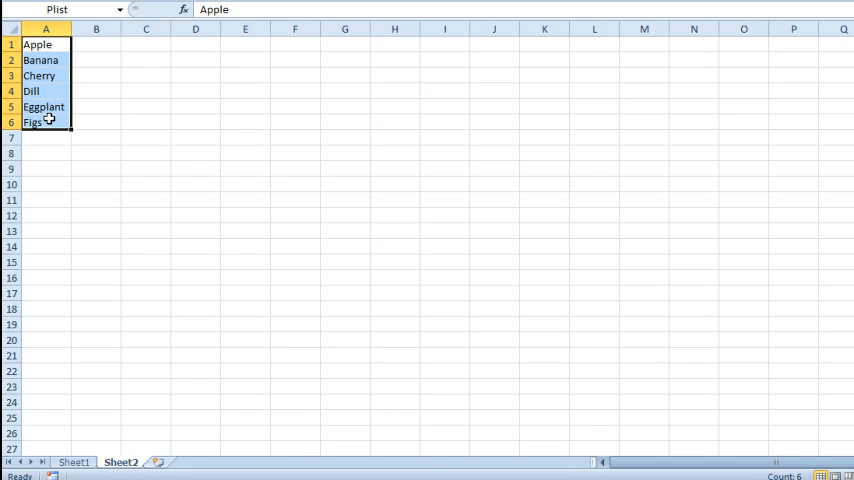
{"action": "mouse_move", "coordinate": [69, 425]}
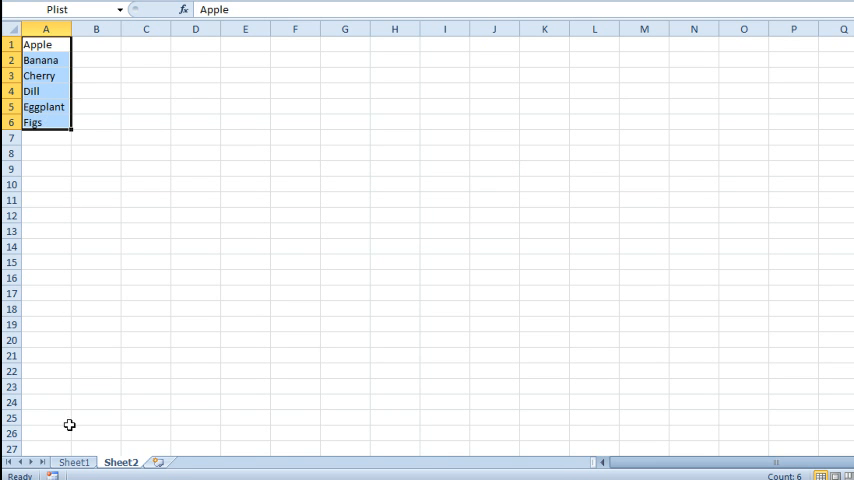
{"action": "left_click", "coordinate": [74, 462]}
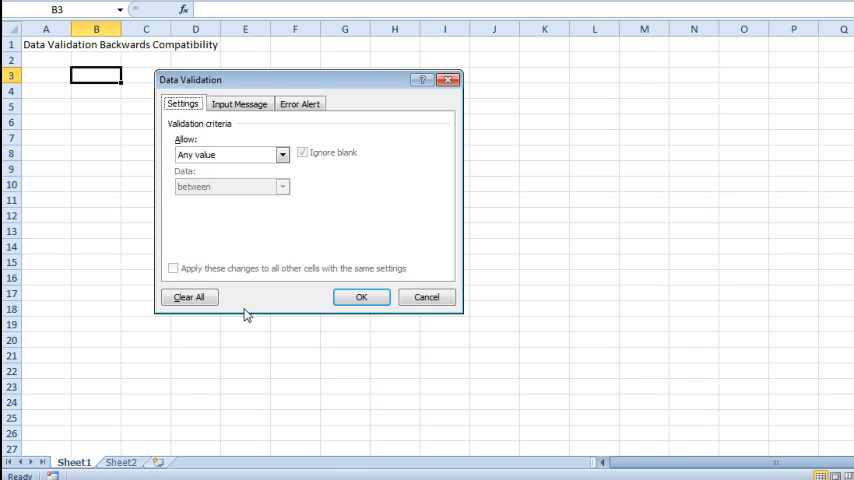
Set B3's validation to List with source =Plist
{"action": "left_click", "coordinate": [282, 155]}
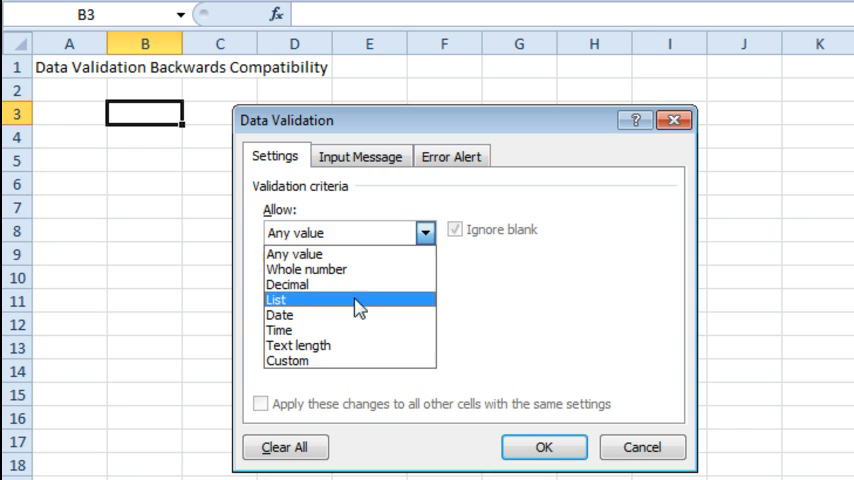
{"action": "left_click", "coordinate": [277, 299]}
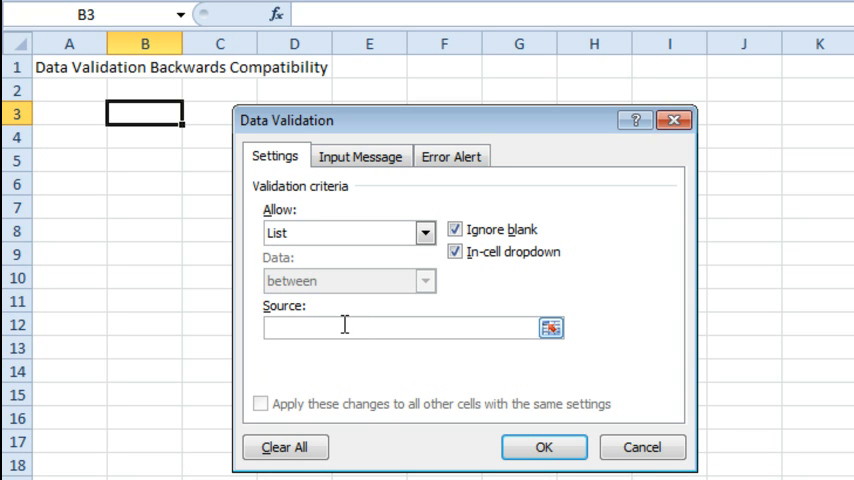
{"action": "type", "text": "=PI"}
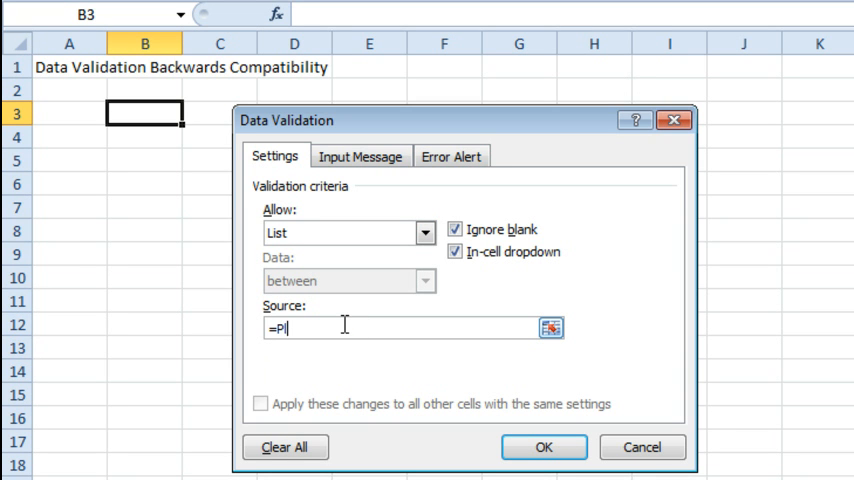
{"action": "type", "text": "ist"}
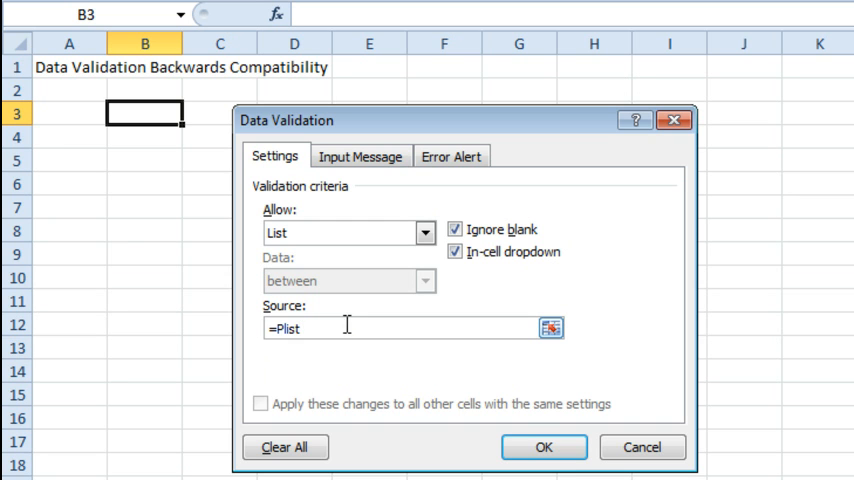
{"action": "left_click", "coordinate": [543, 447]}
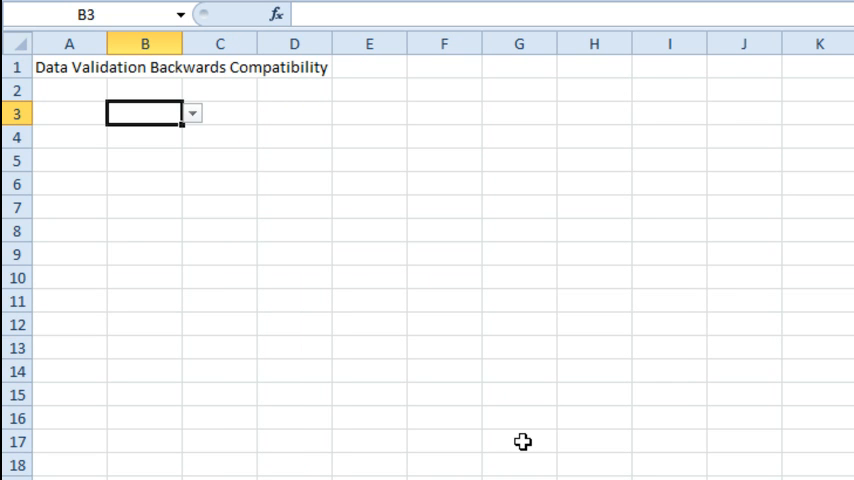
Choose Cherry from B3's Plist-based dropdown of Apple through Figs
{"action": "left_click", "coordinate": [191, 113]}
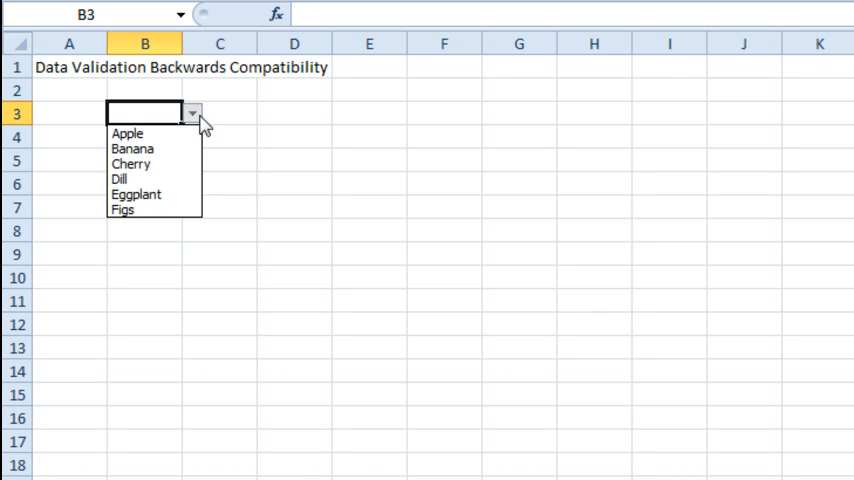
{"action": "left_click", "coordinate": [131, 163]}
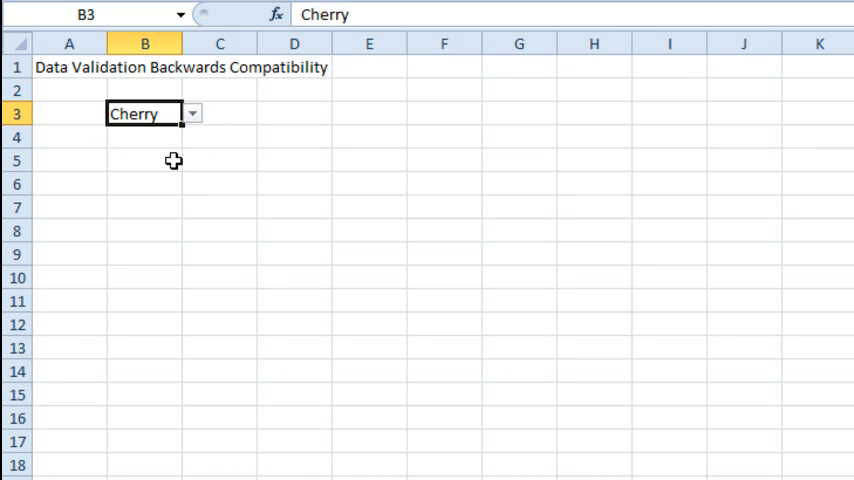